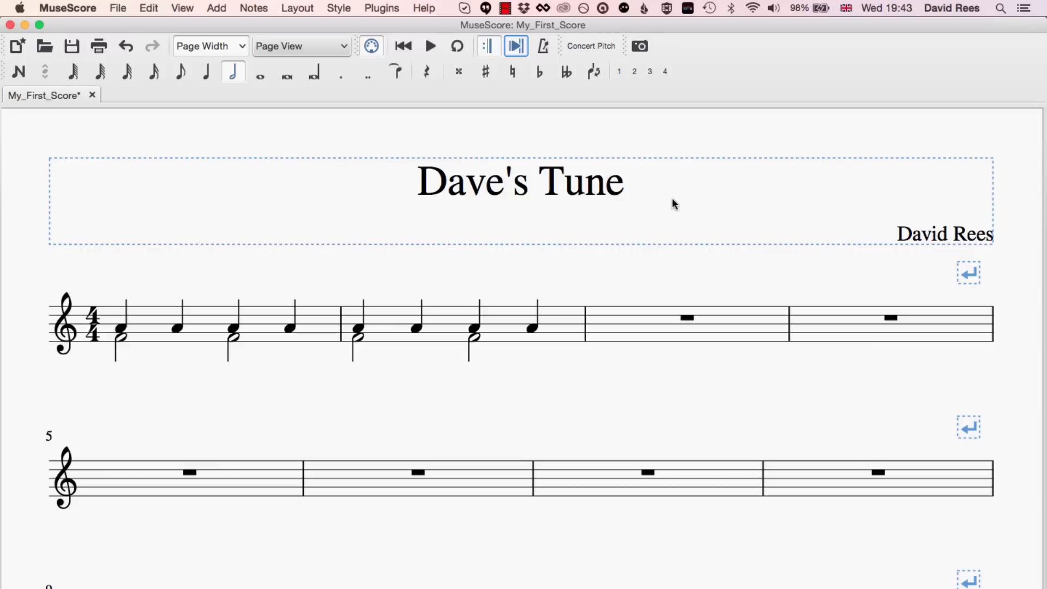
pyautogui.moveTo(254, 271)
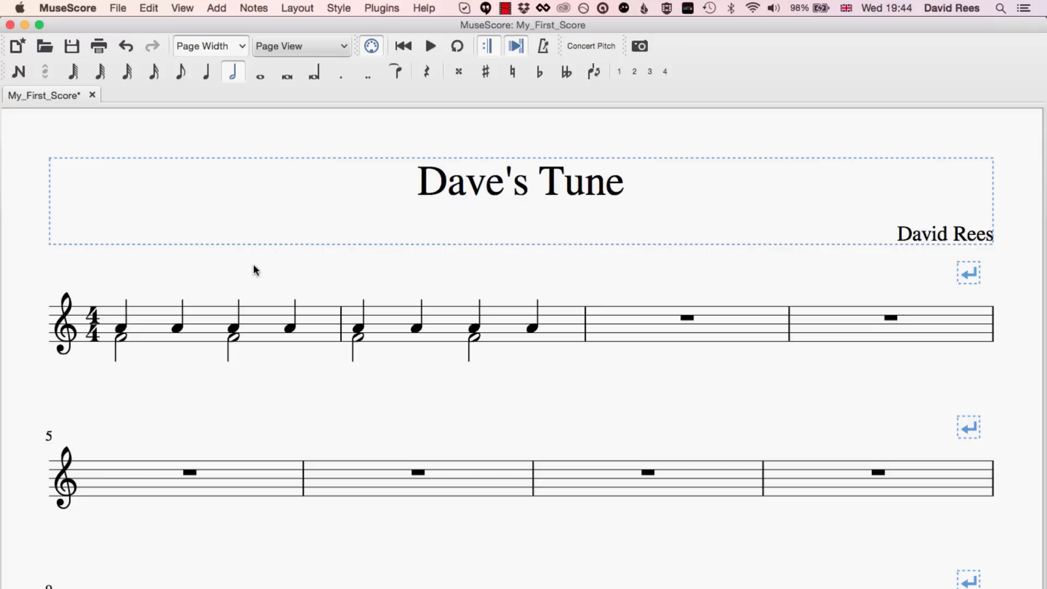
# Play Dave's Tune from the chosen note, pausing, resuming and finally stopping playback.
pyautogui.press('space')
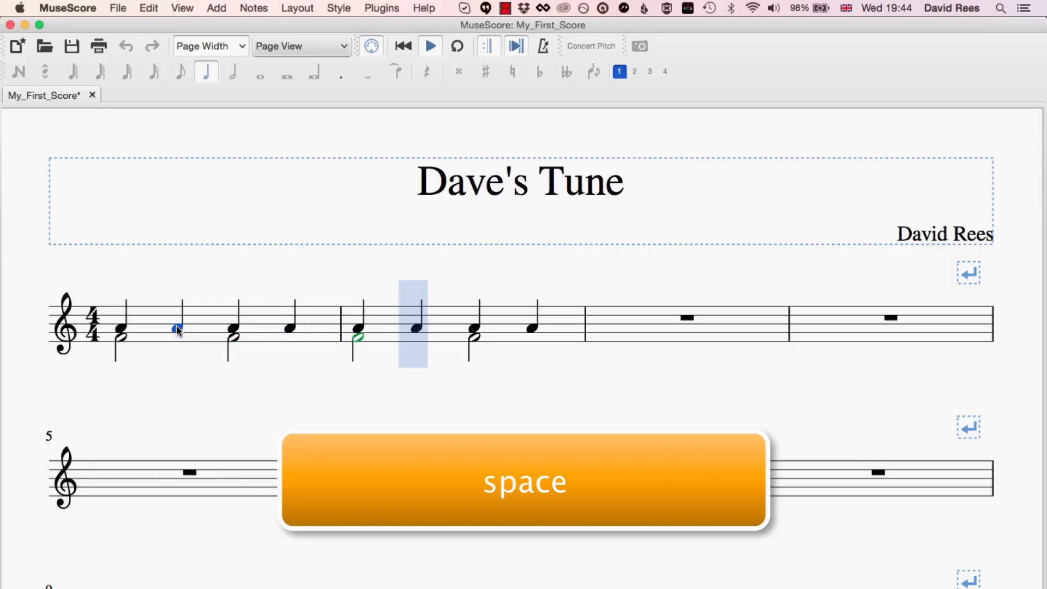
pyautogui.press('space')
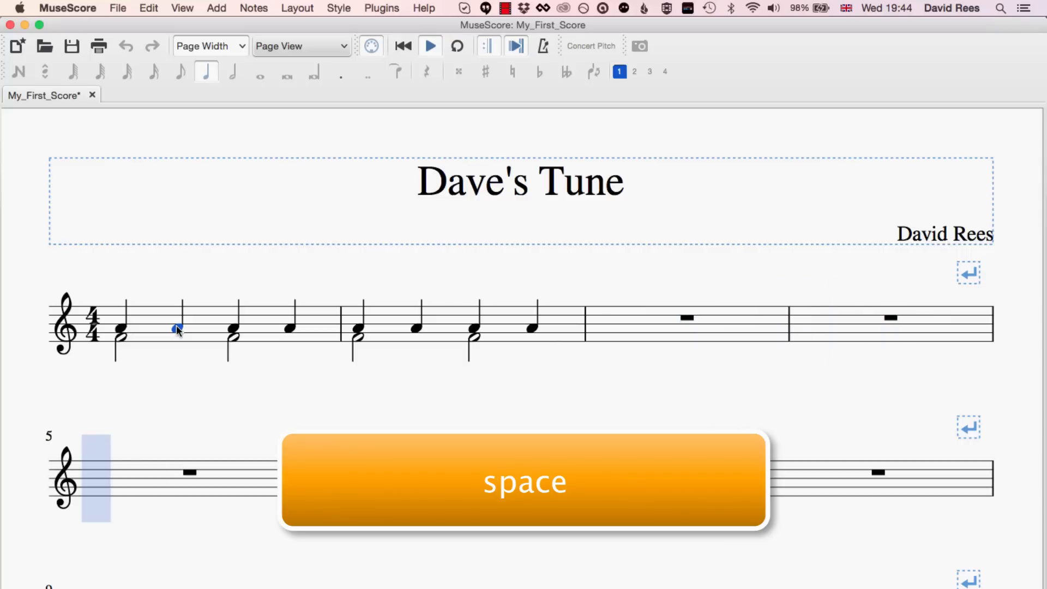
pyautogui.press('space')
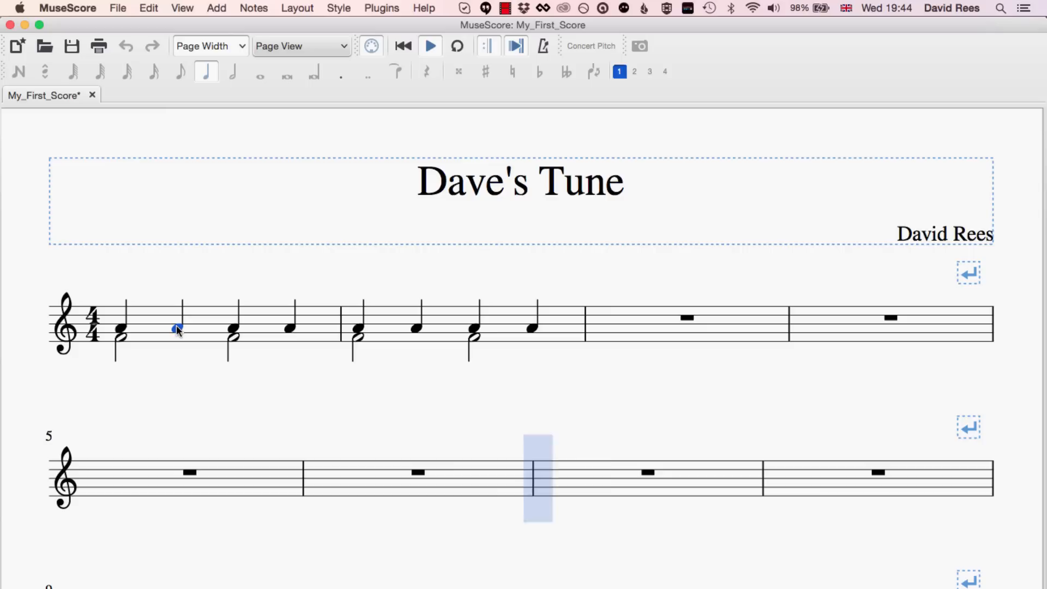
pyautogui.press('Right')
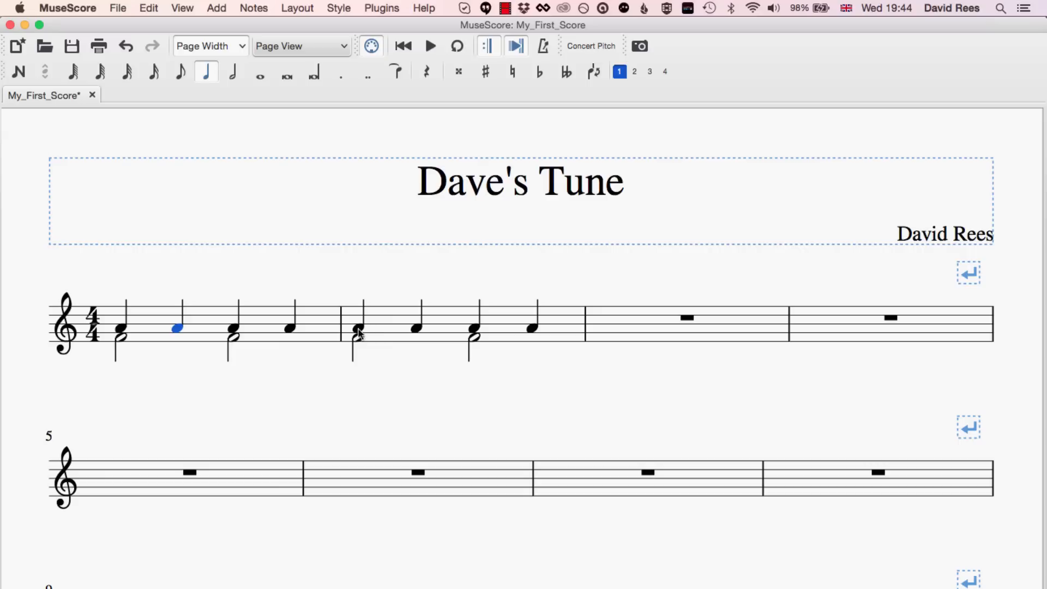
pyautogui.click(357, 334)
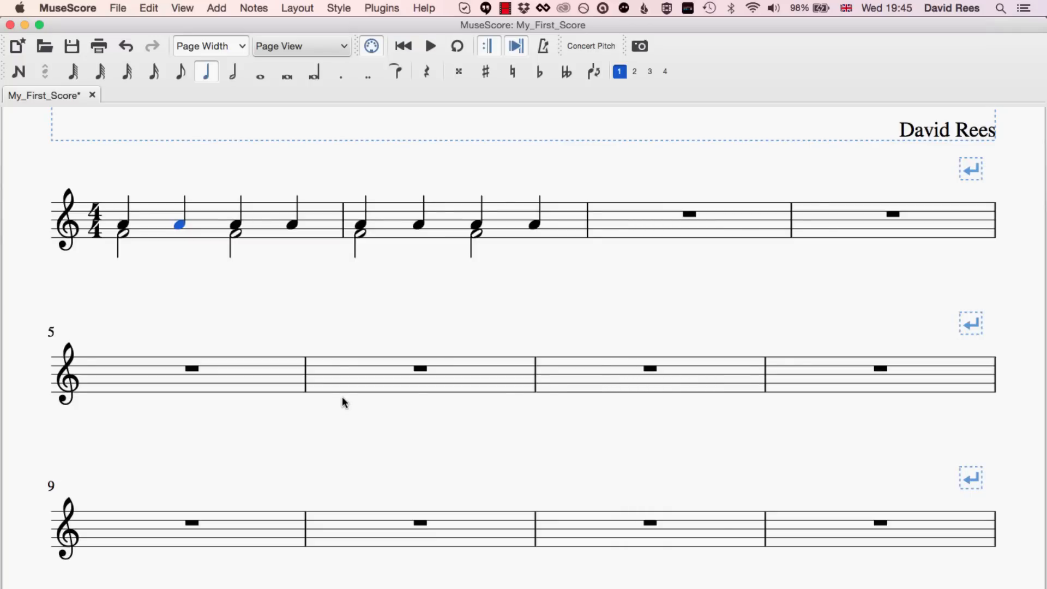
pyautogui.click(431, 45)
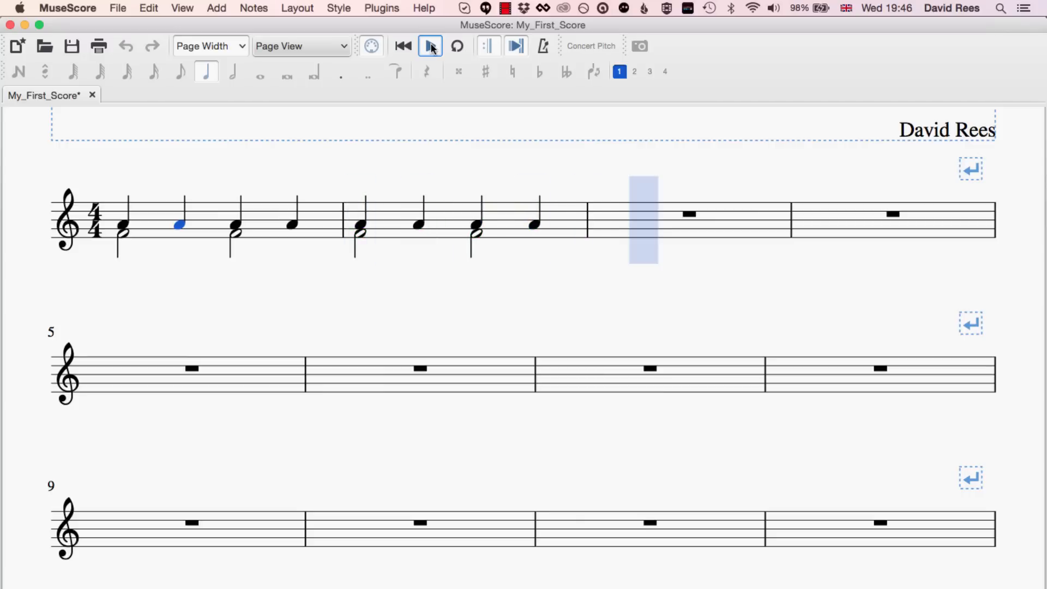
pyautogui.press('Right')
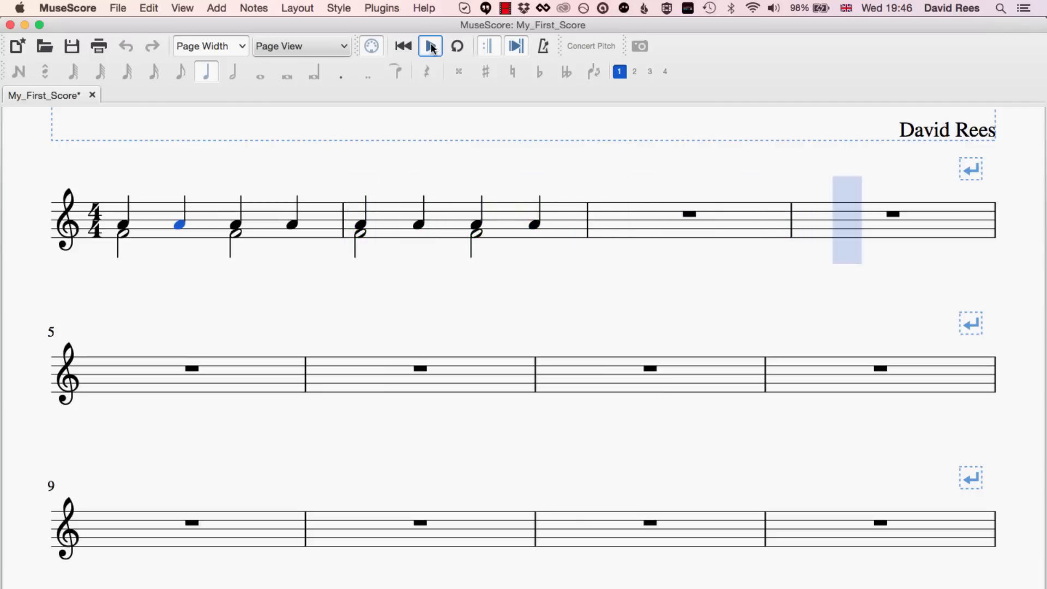
pyautogui.press('Right')
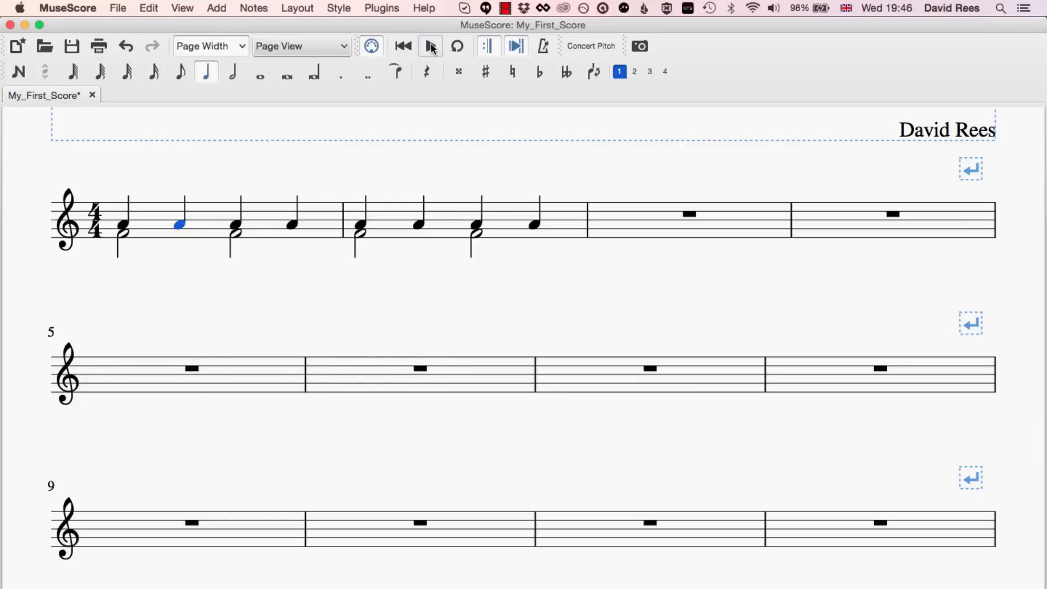
pyautogui.click(430, 45)
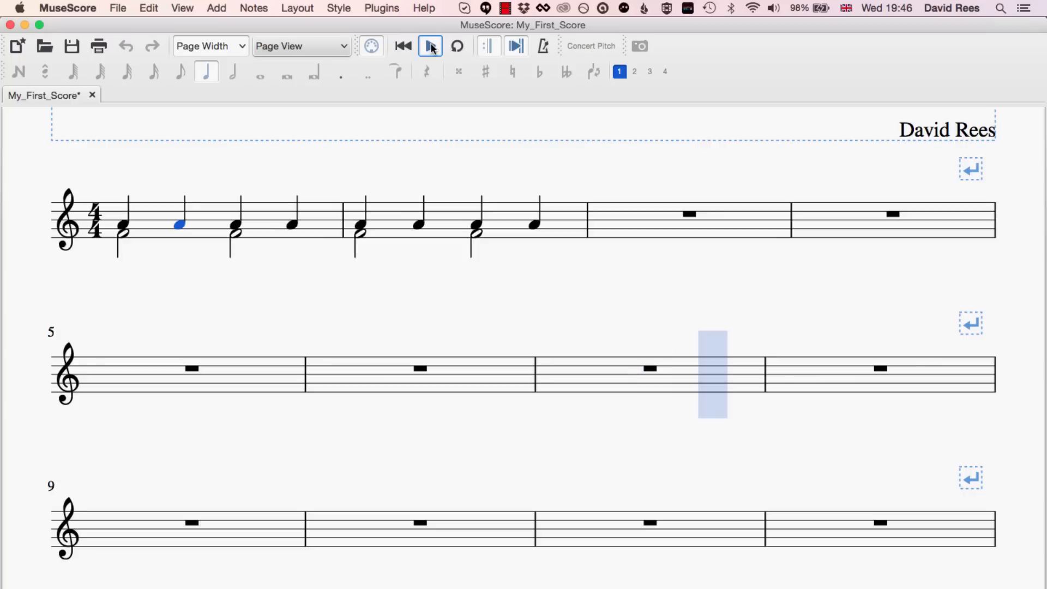
pyautogui.click(403, 46)
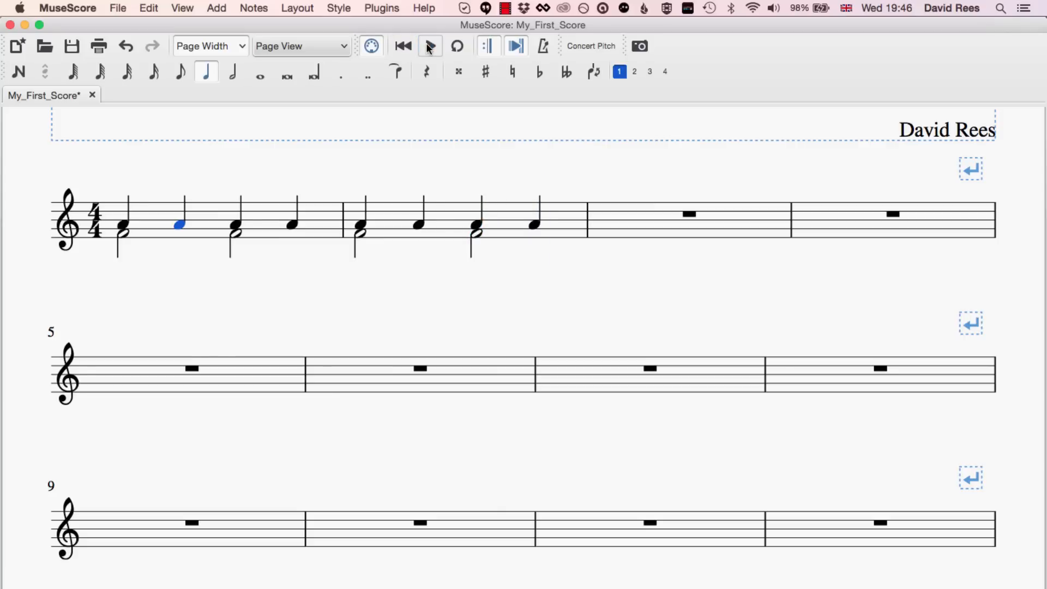
# Select bar 2, turn on loop playback around it, and play then stop the loop.
pyautogui.click(431, 45)
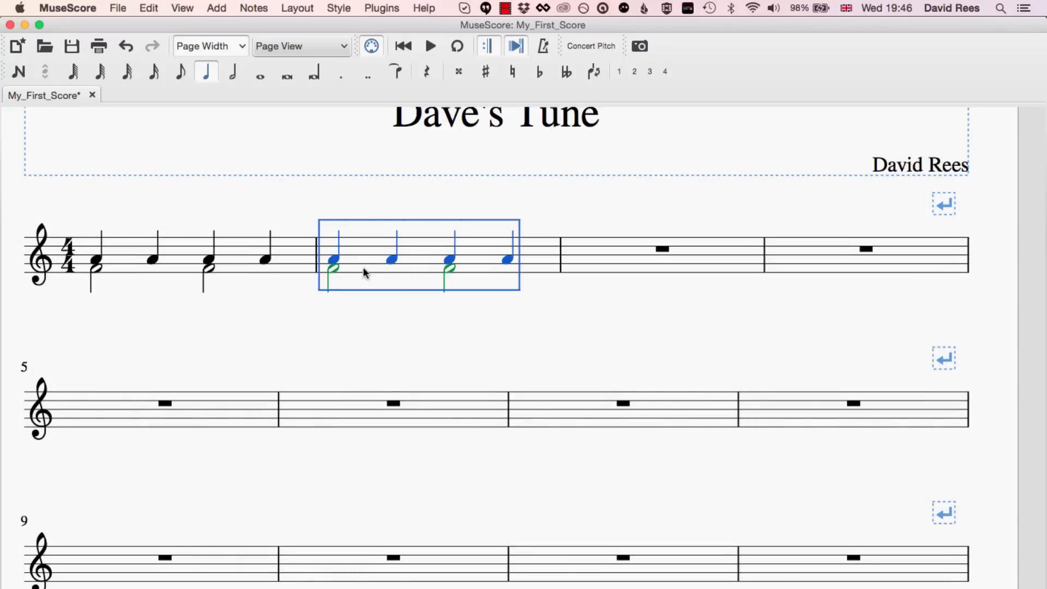
pyautogui.moveTo(402, 241)
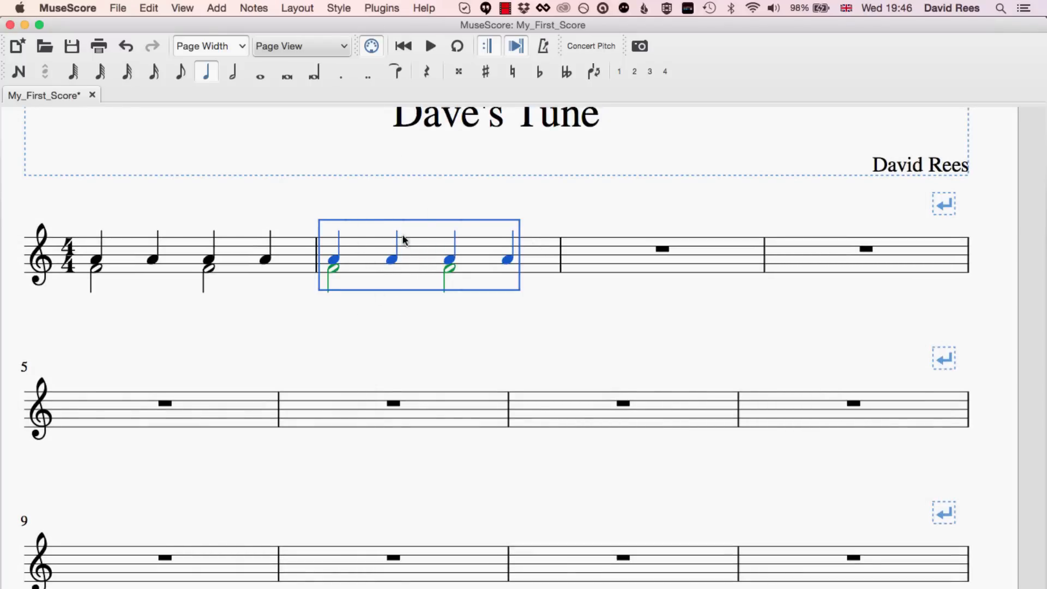
pyautogui.moveTo(452, 60)
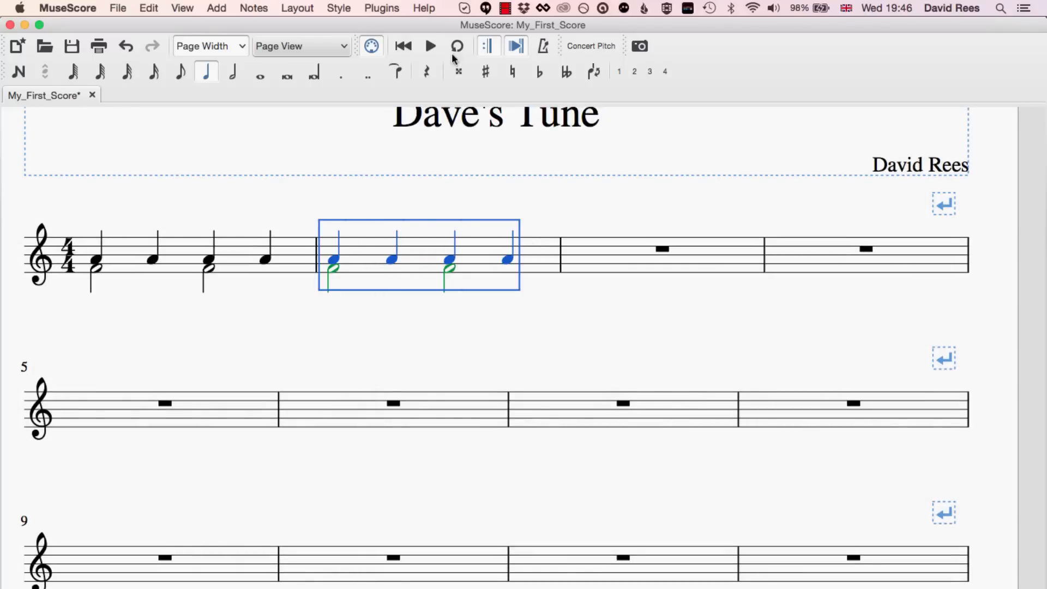
pyautogui.click(457, 45)
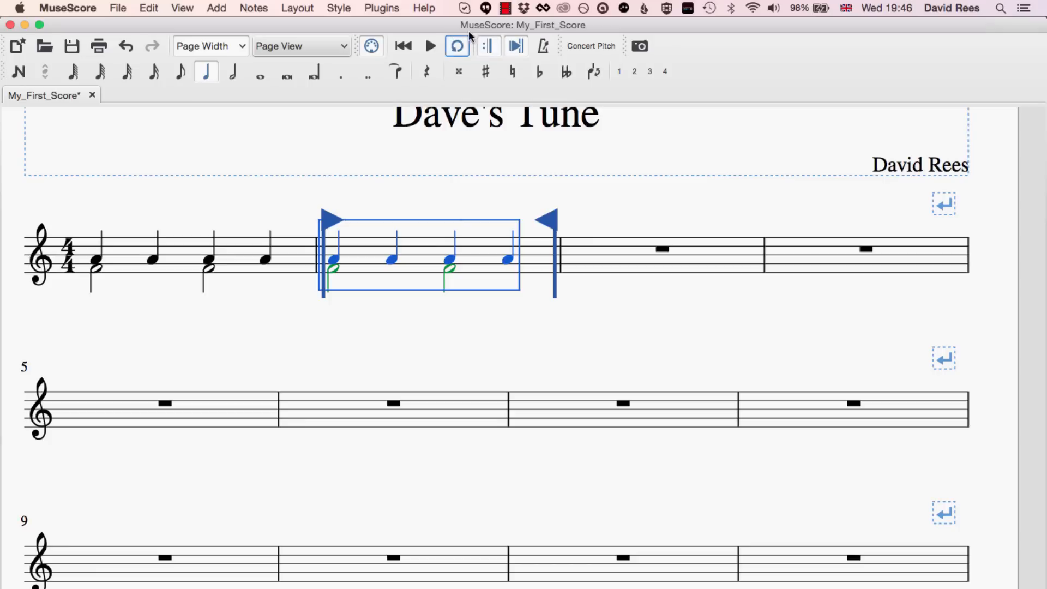
pyautogui.click(489, 45)
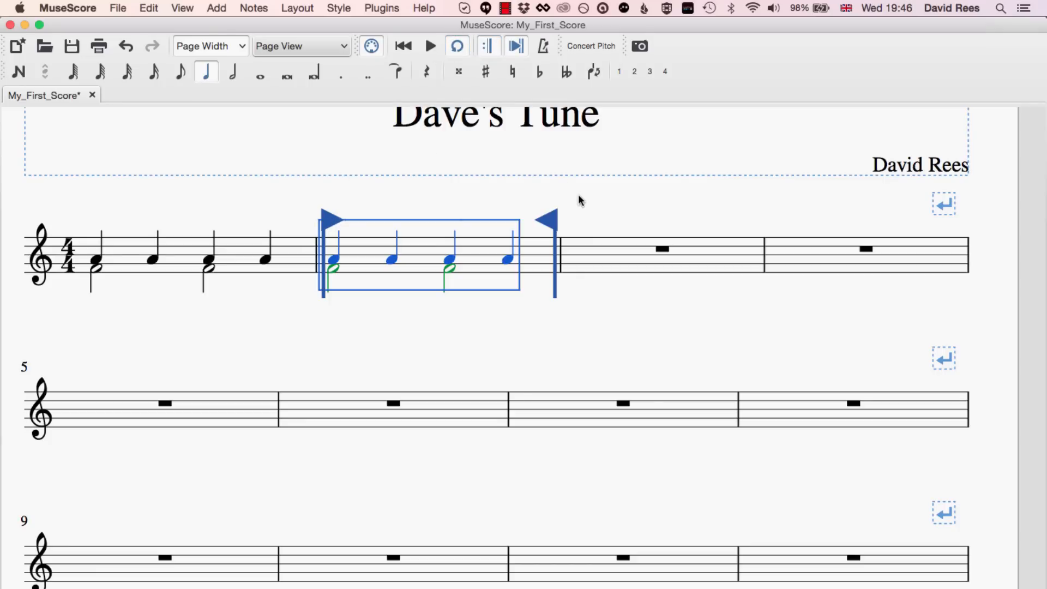
pyautogui.moveTo(423, 56)
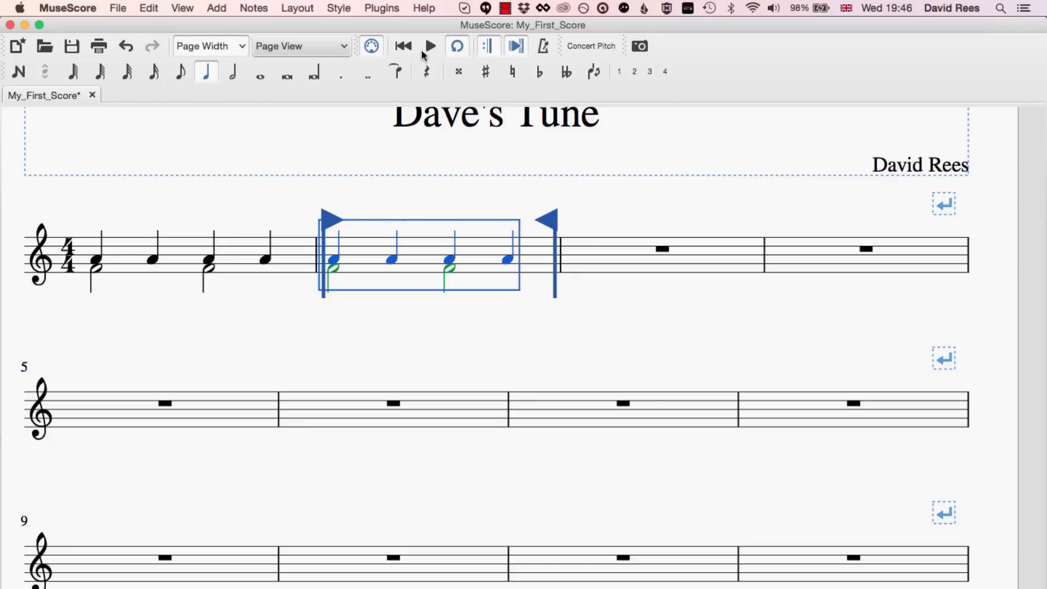
pyautogui.moveTo(429, 46)
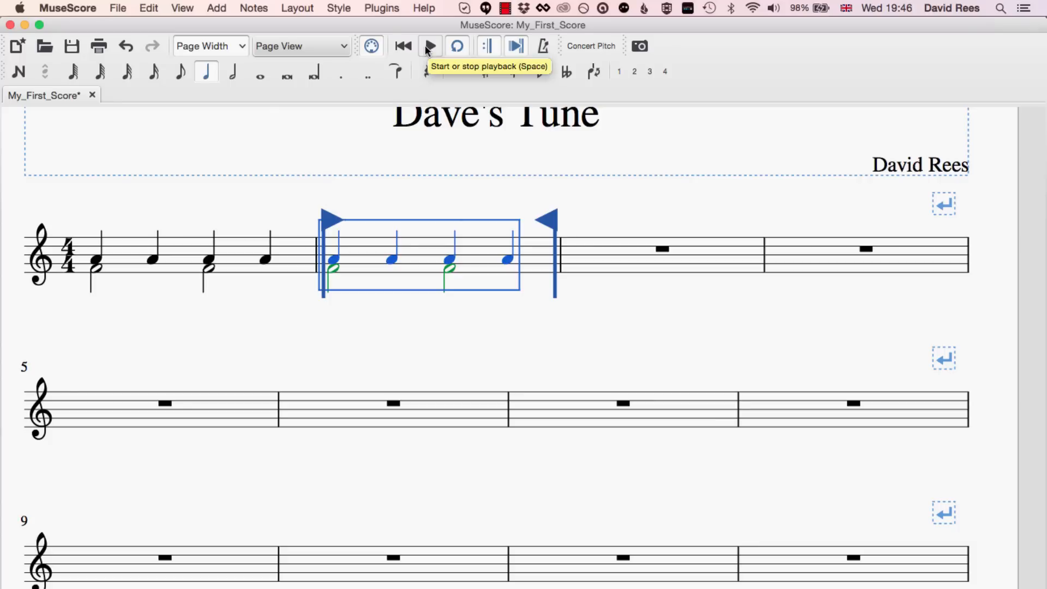
pyautogui.click(429, 45)
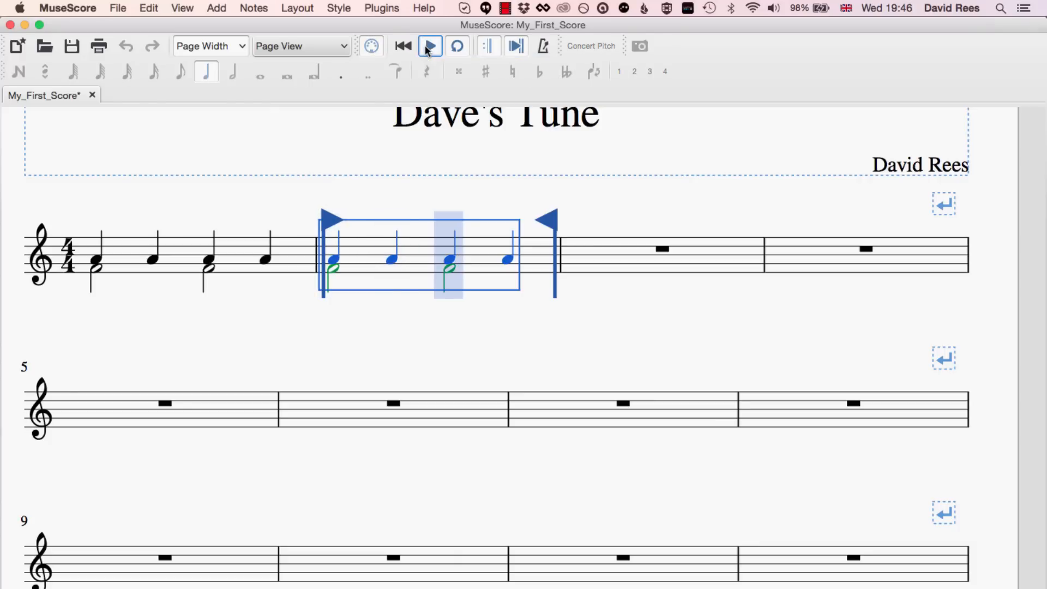
pyautogui.click(429, 45)
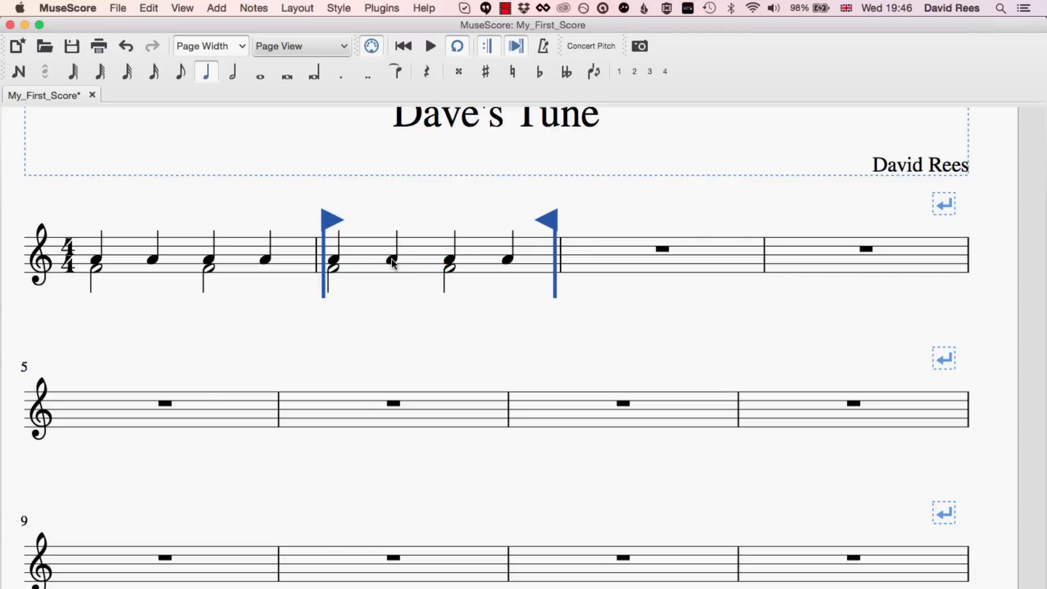
# Select the second note of bar 2, then play and stop the looped bar again.
pyautogui.click(390, 259)
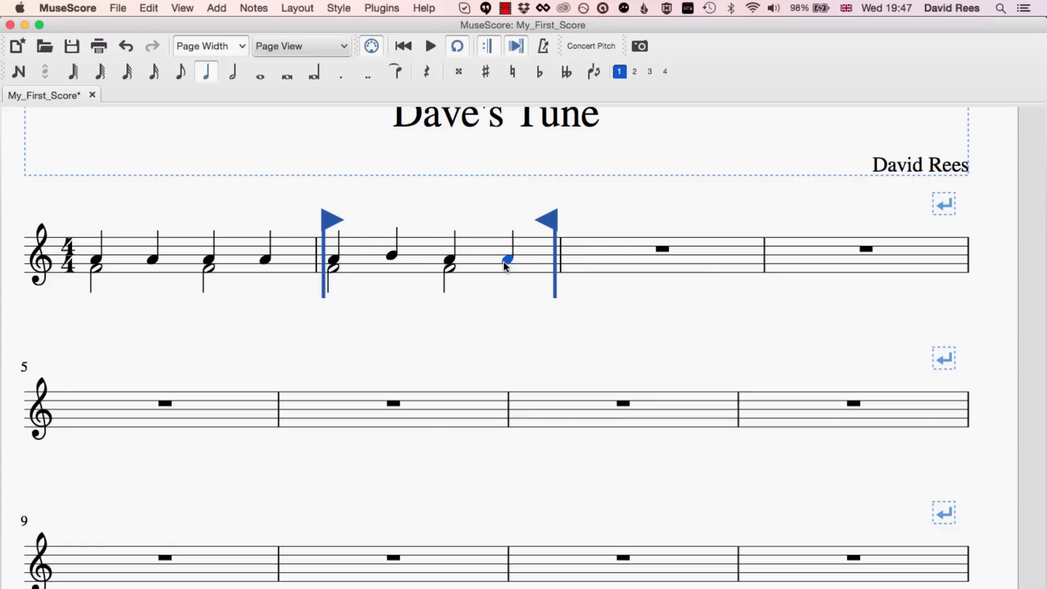
pyautogui.click(430, 45)
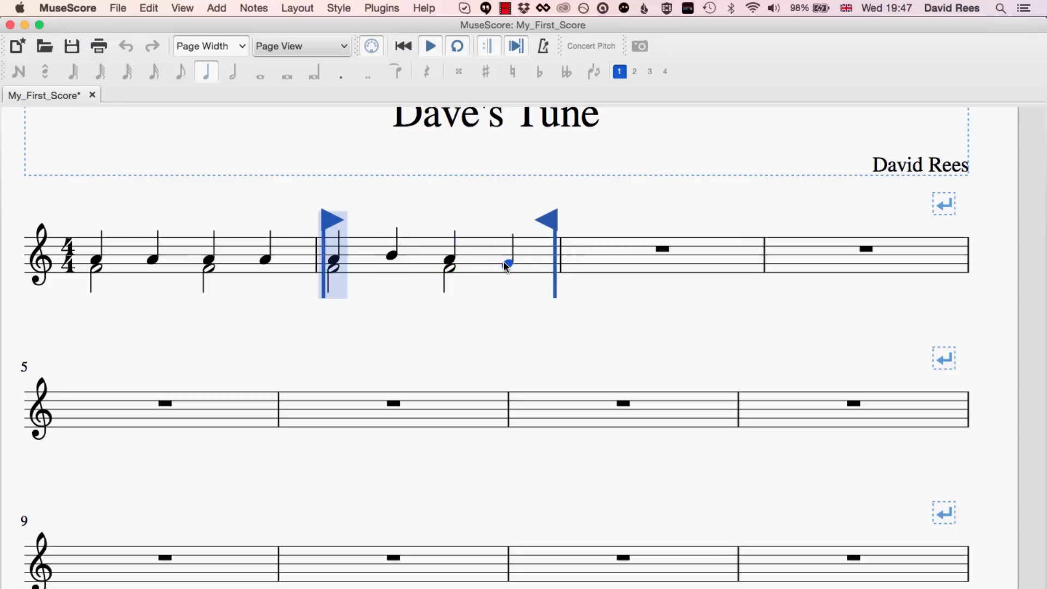
pyautogui.click(429, 45)
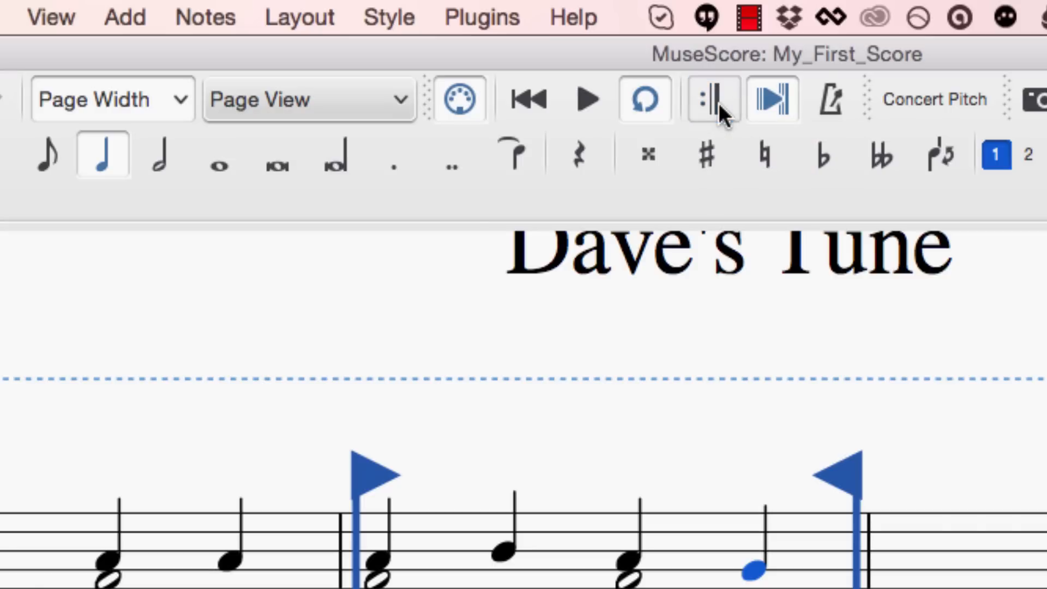
pyautogui.moveTo(772, 100)
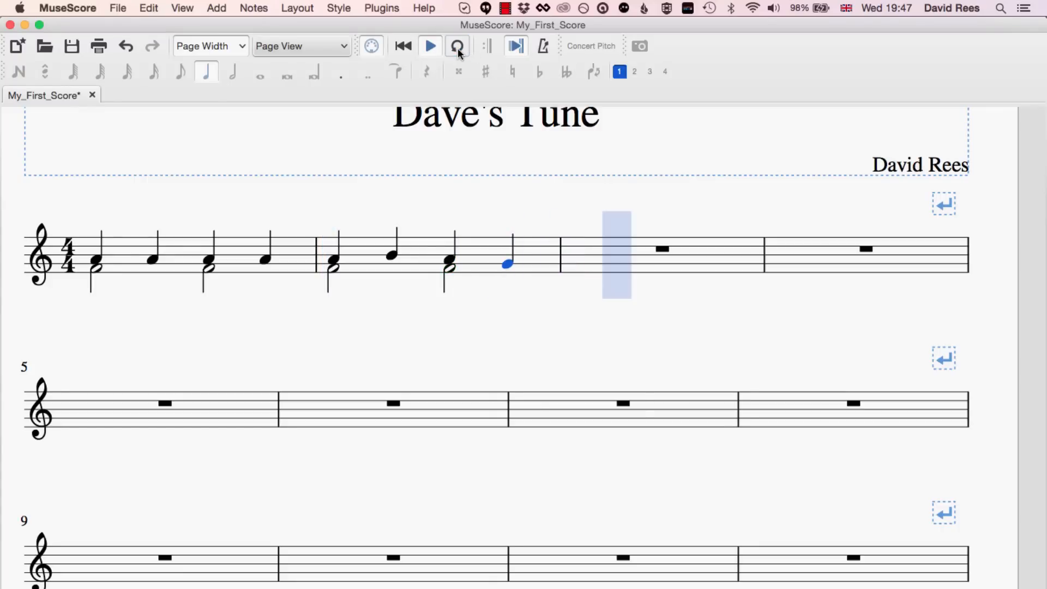
# Let playback run on through the empty measures, then stop it back at the opening bars.
pyautogui.press('Right')
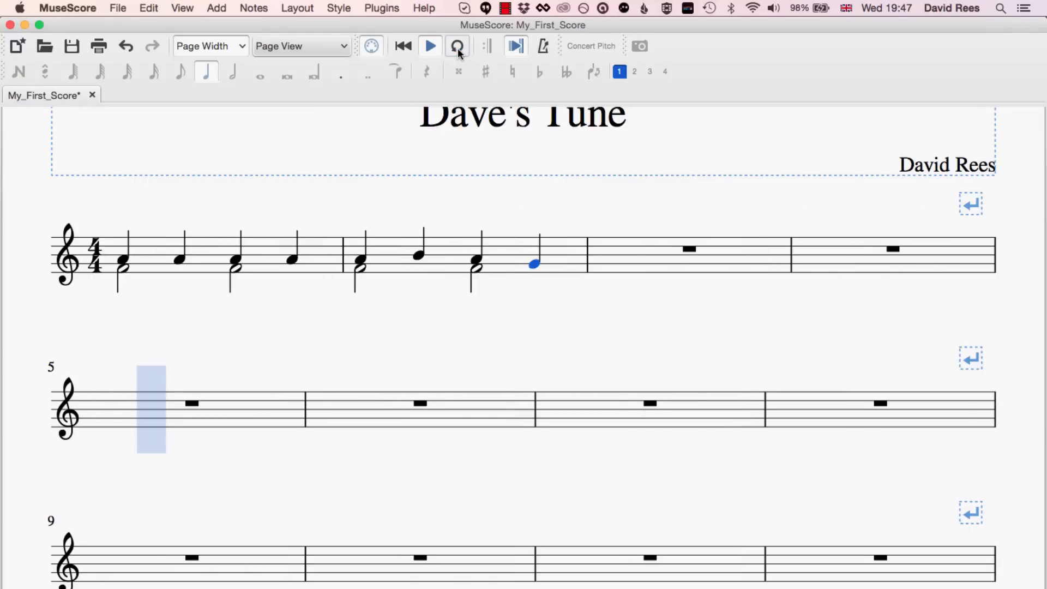
pyautogui.press('Right')
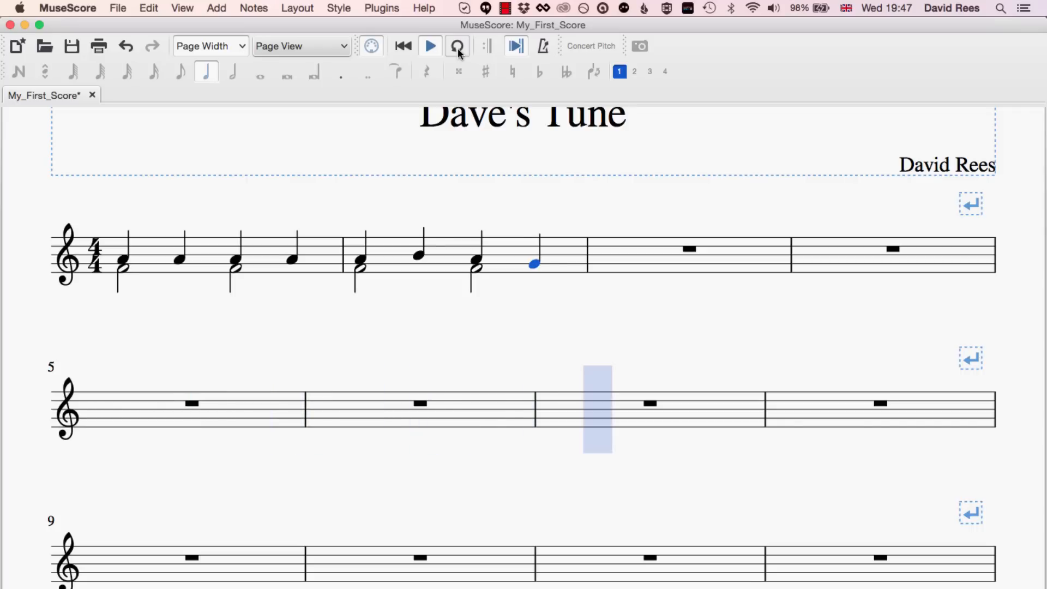
pyautogui.press('Right')
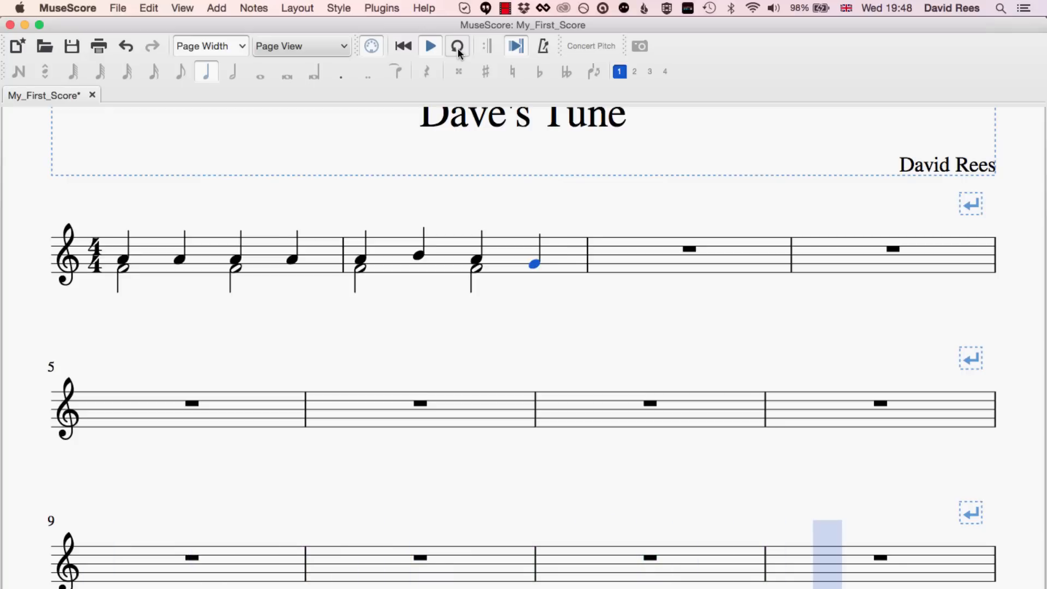
pyautogui.scroll(-3)
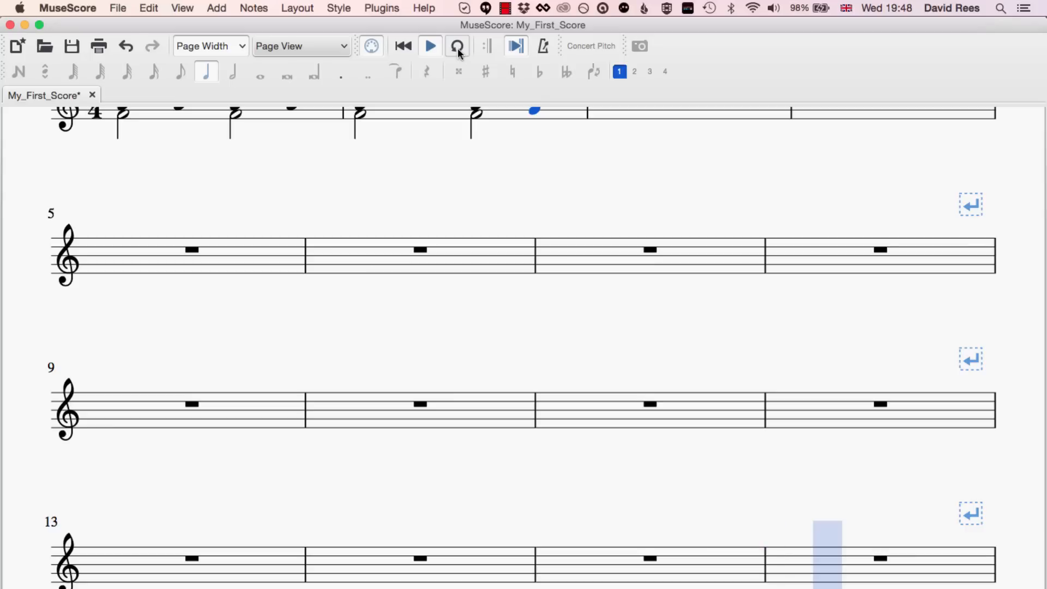
pyautogui.scroll(-3)
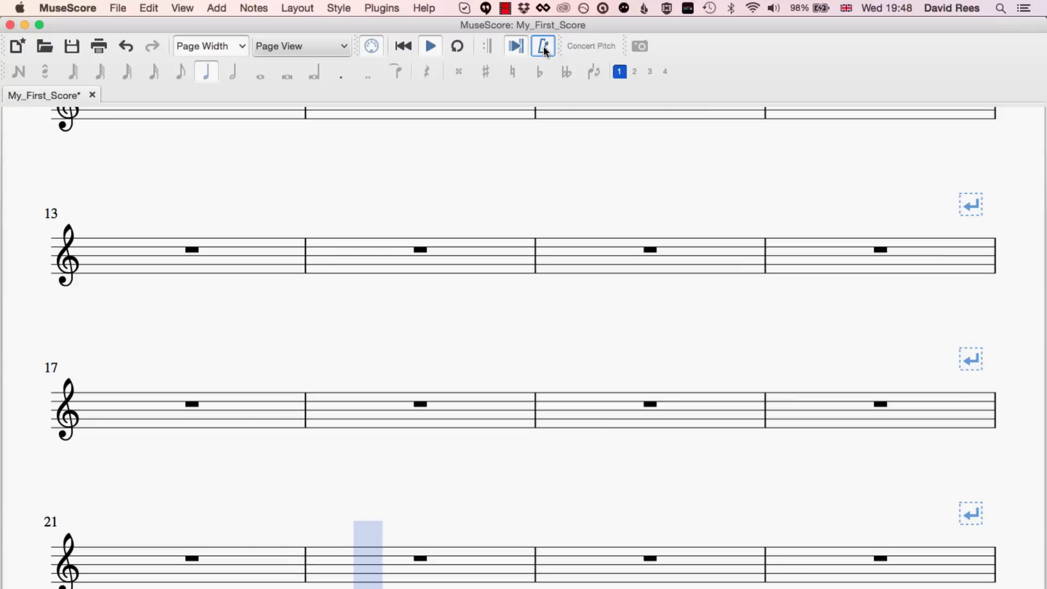
pyautogui.press('Right')
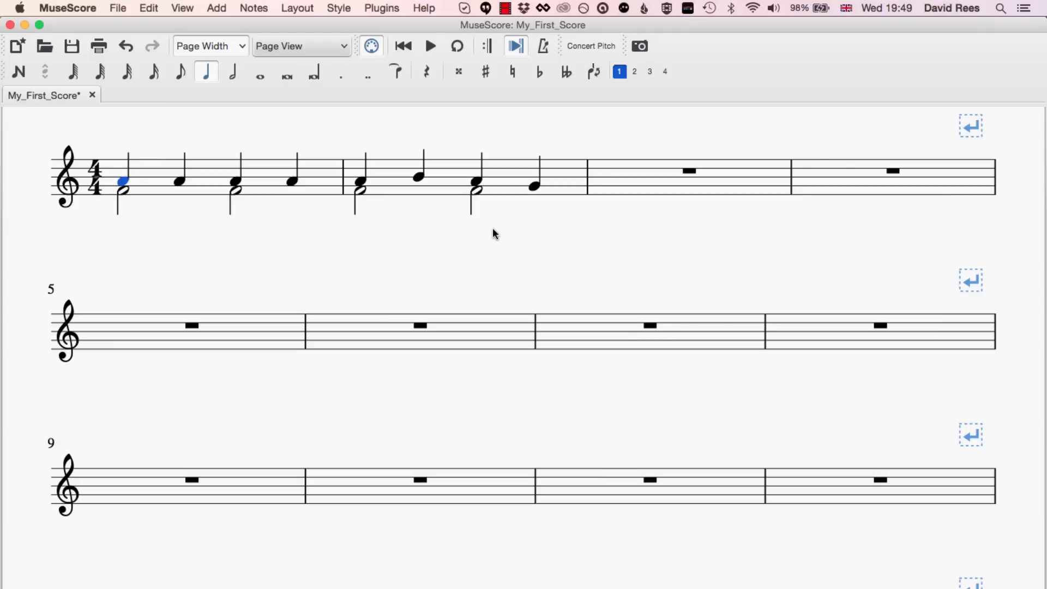
pyautogui.moveTo(306, 92)
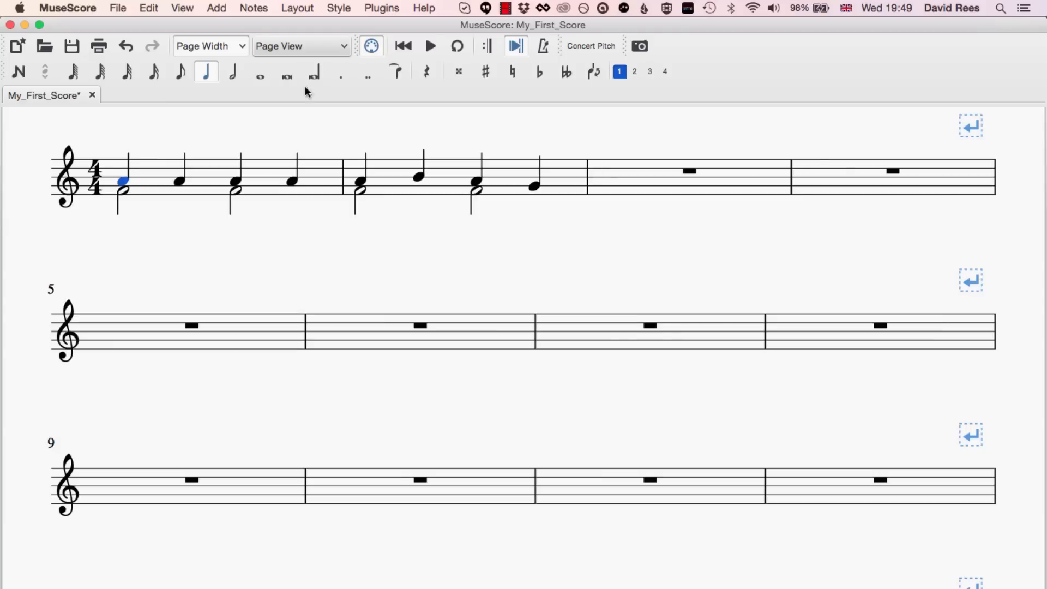
pyautogui.moveTo(191, 3)
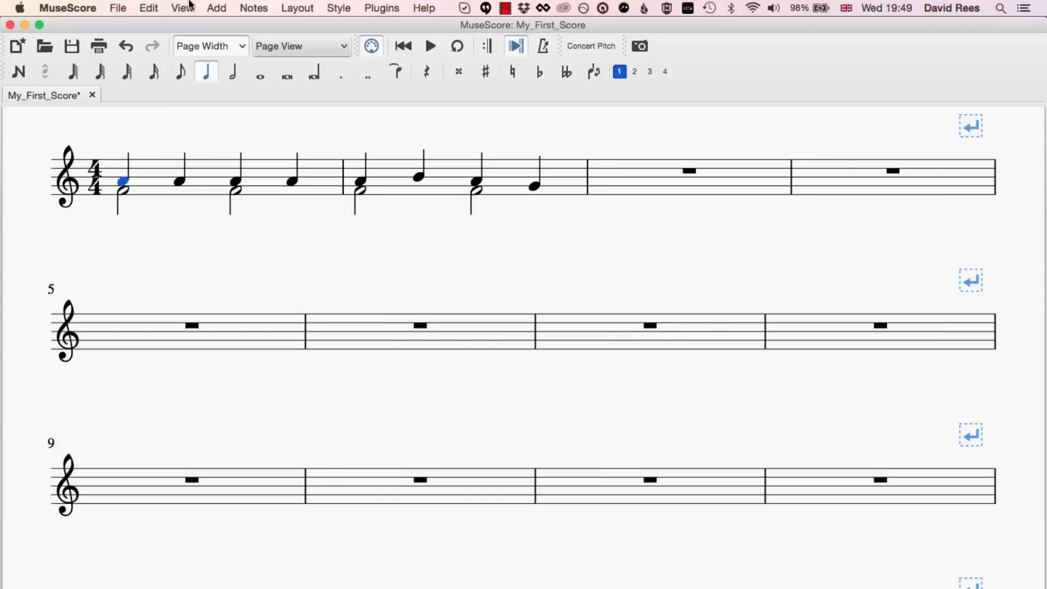
# Open the Play Panel from the View menu and set the tempo to about 228%.
pyautogui.click(181, 8)
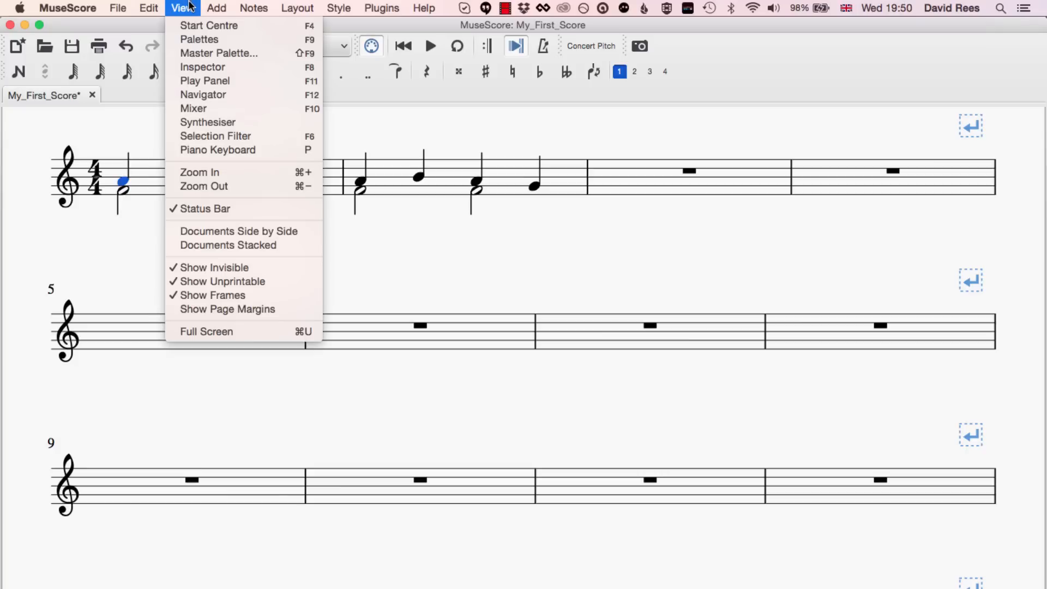
pyautogui.moveTo(208, 81)
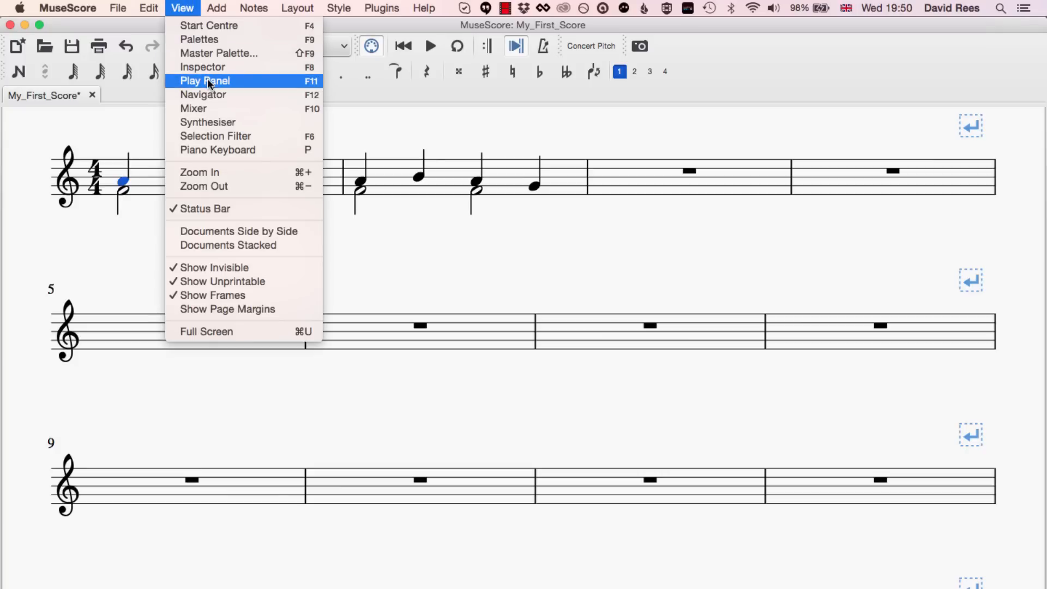
pyautogui.click(205, 80)
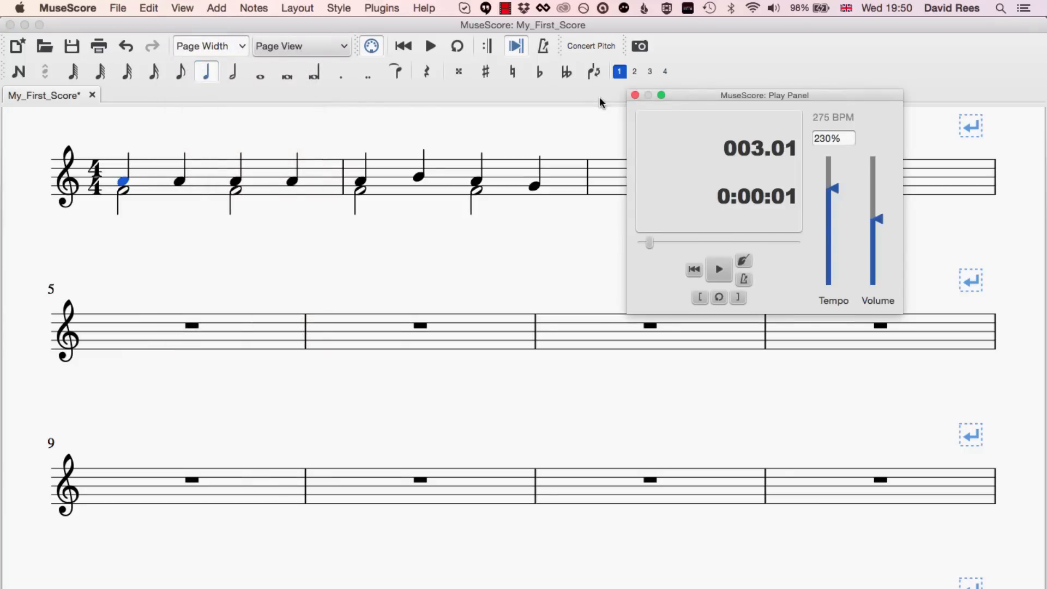
pyautogui.moveTo(832, 189); pyautogui.dragTo(835, 252)
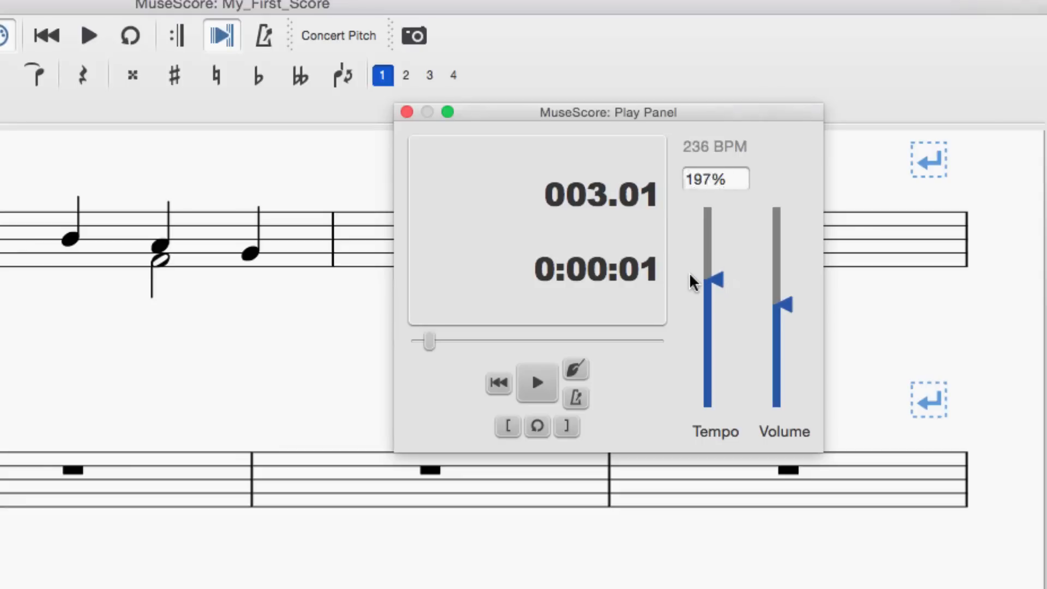
pyautogui.moveTo(713, 277); pyautogui.dragTo(713, 257)
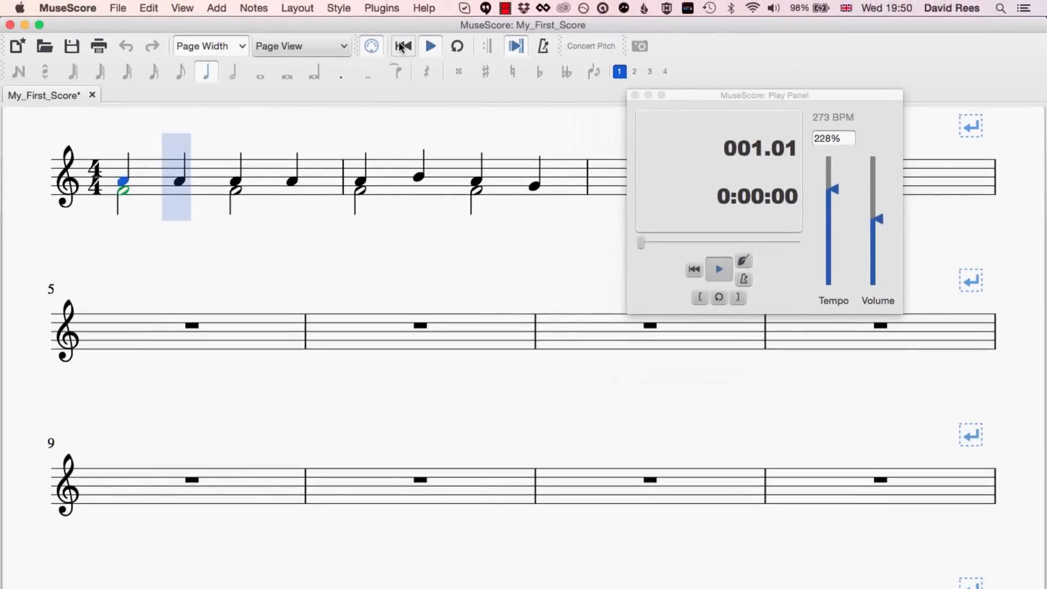
# Start playback, jump the position ahead to bar 17, then stop.
pyautogui.click(429, 46)
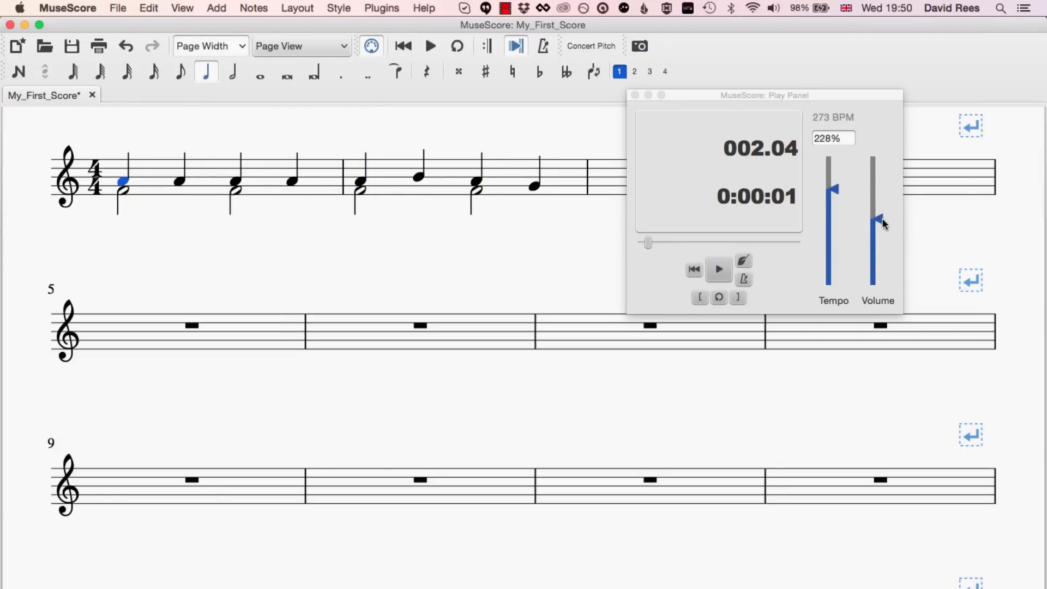
pyautogui.moveTo(879, 221)
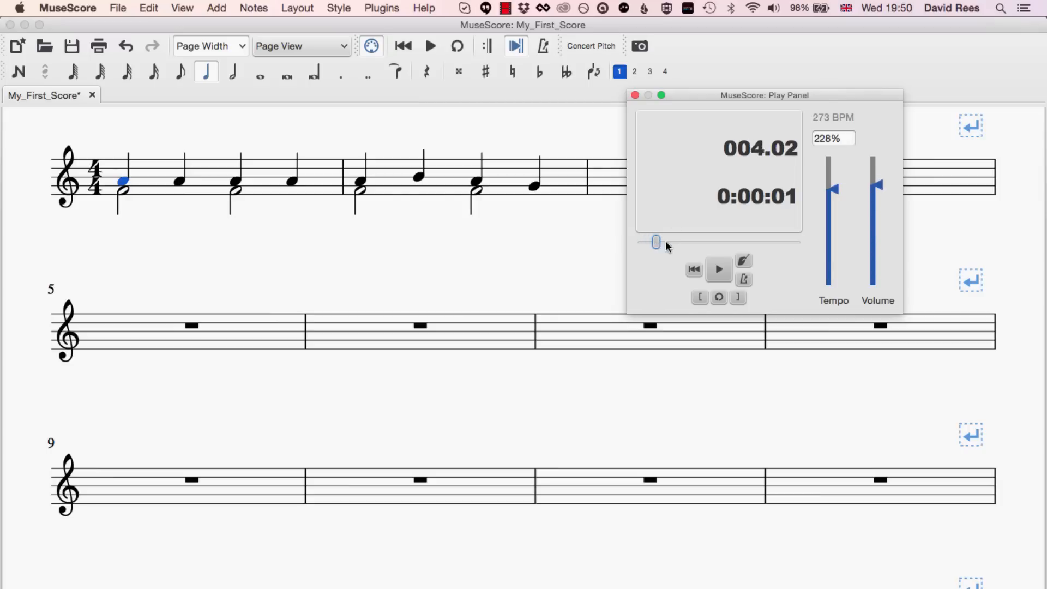
pyautogui.moveTo(655, 241); pyautogui.dragTo(671, 241)
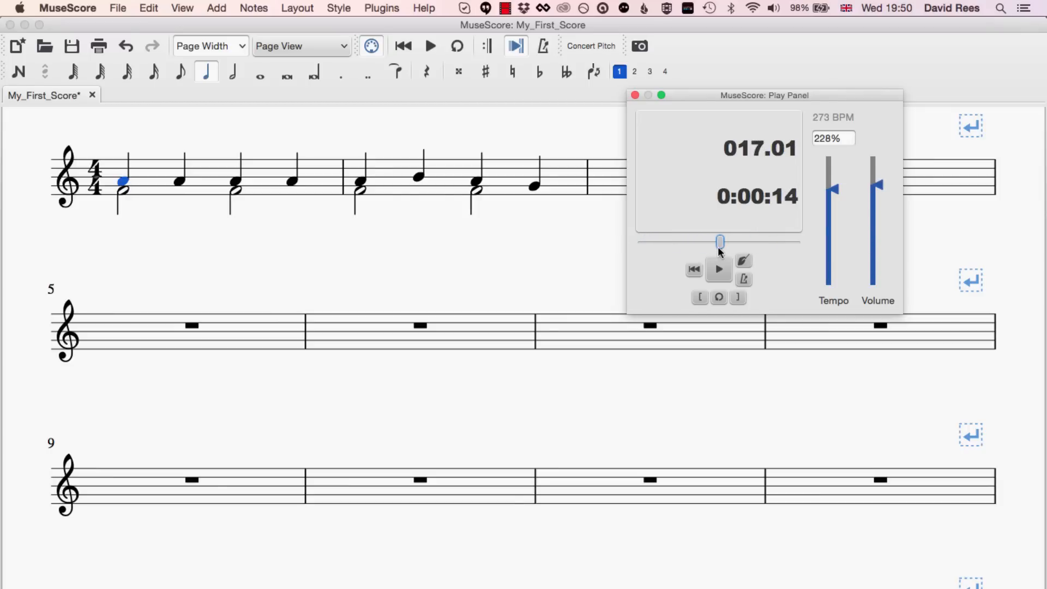
pyautogui.click(719, 268)
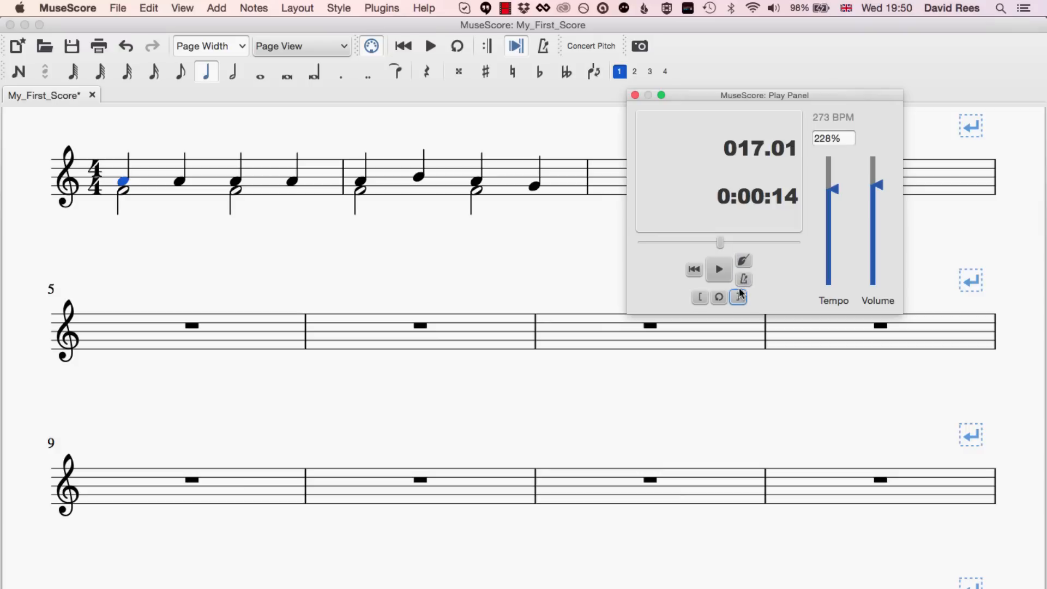
pyautogui.moveTo(743, 261)
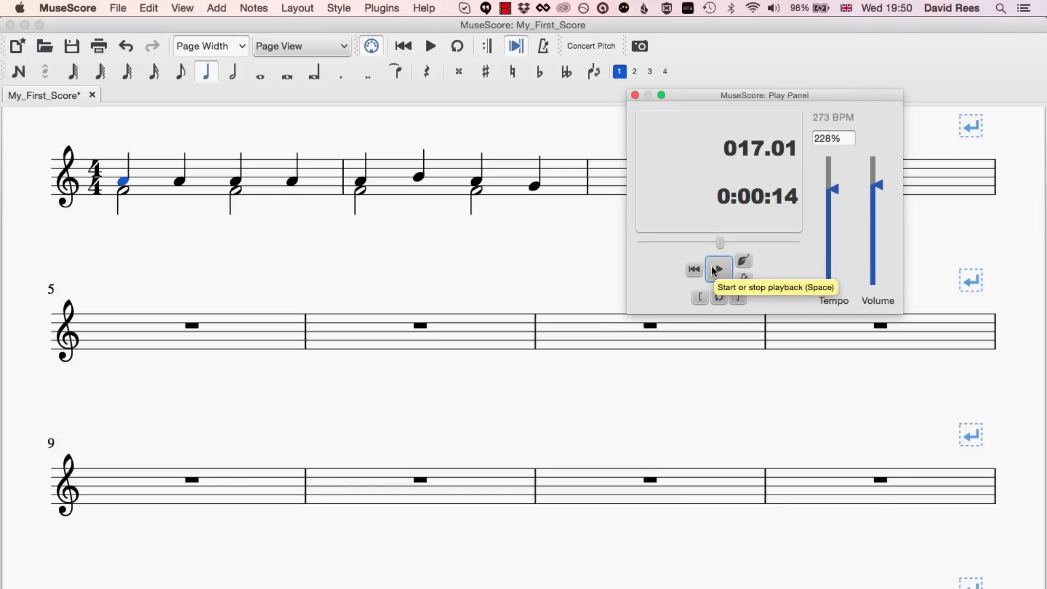
pyautogui.moveTo(401, 232)
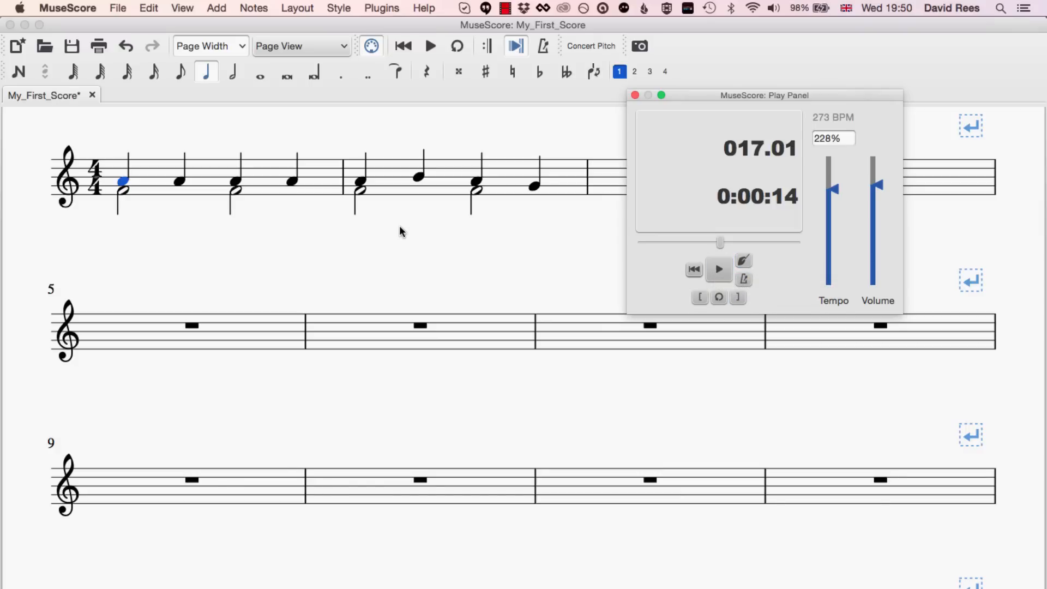